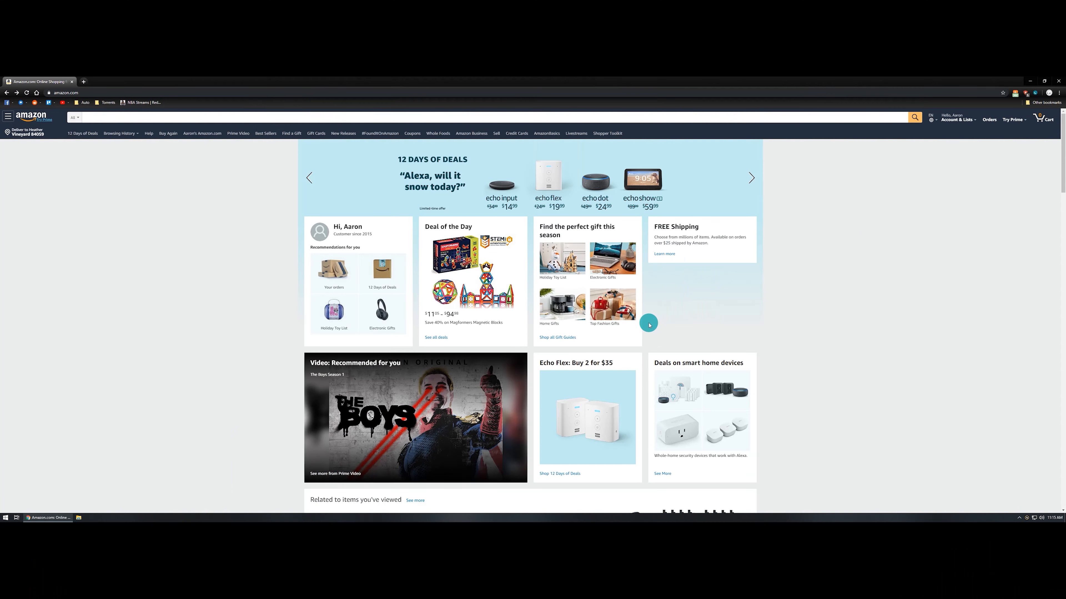
# Reach the Alexa User Guide from Your Account's All things Alexa section
pyautogui.click(819, 100)
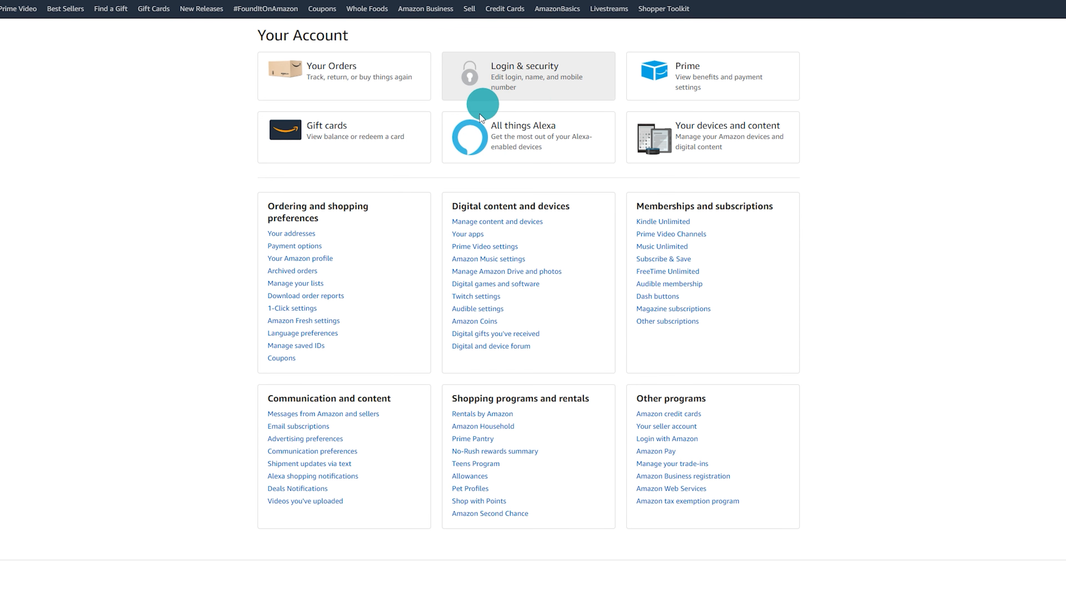
pyautogui.moveTo(496, 134)
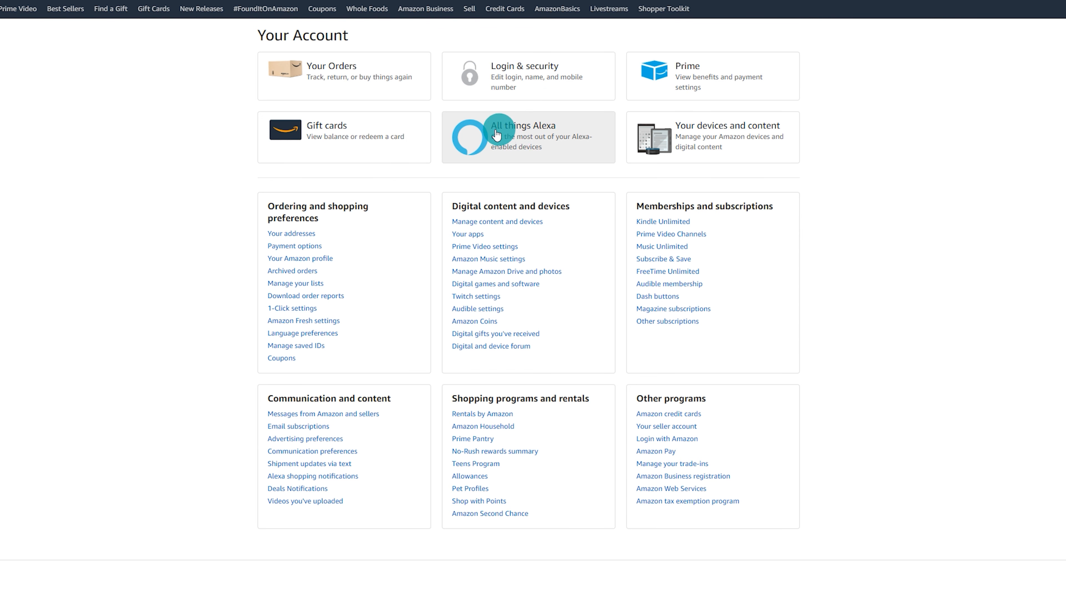
pyautogui.moveTo(422, 139)
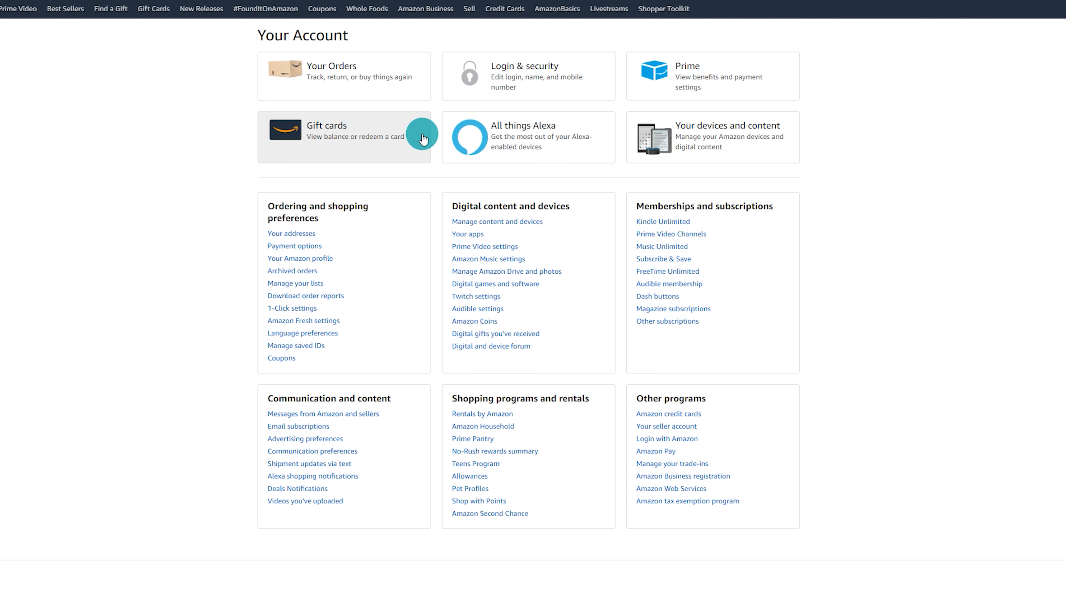
pyautogui.click(523, 136)
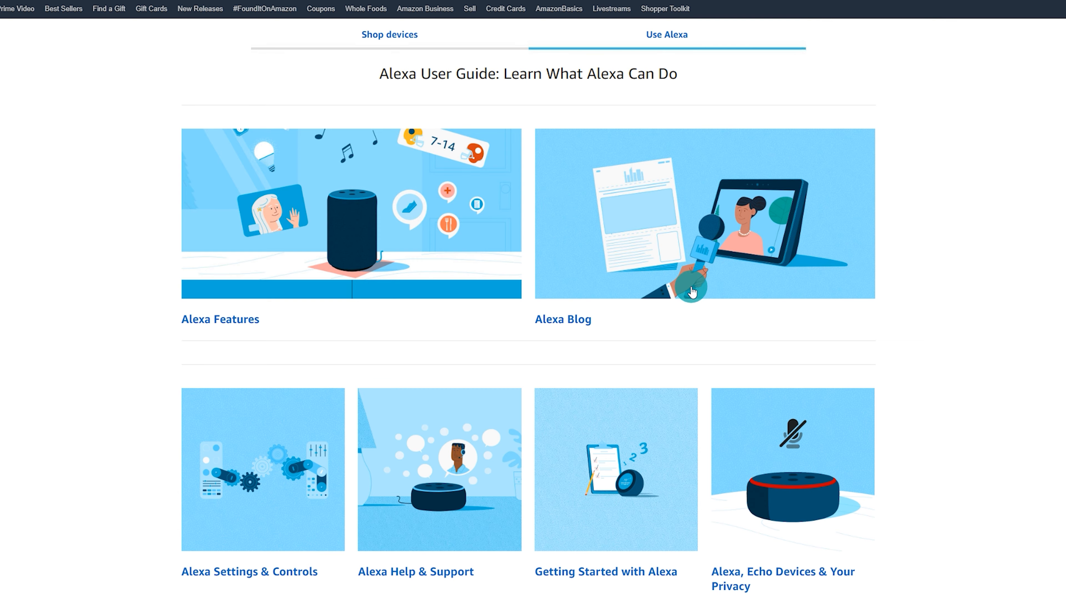
pyautogui.scroll(-3)
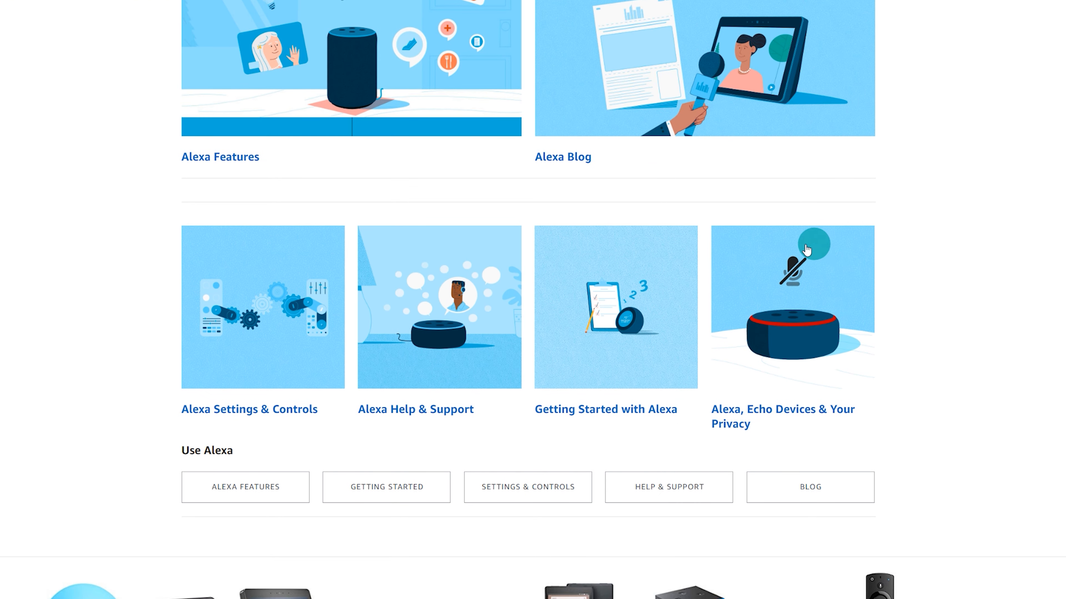
pyautogui.moveTo(772, 300)
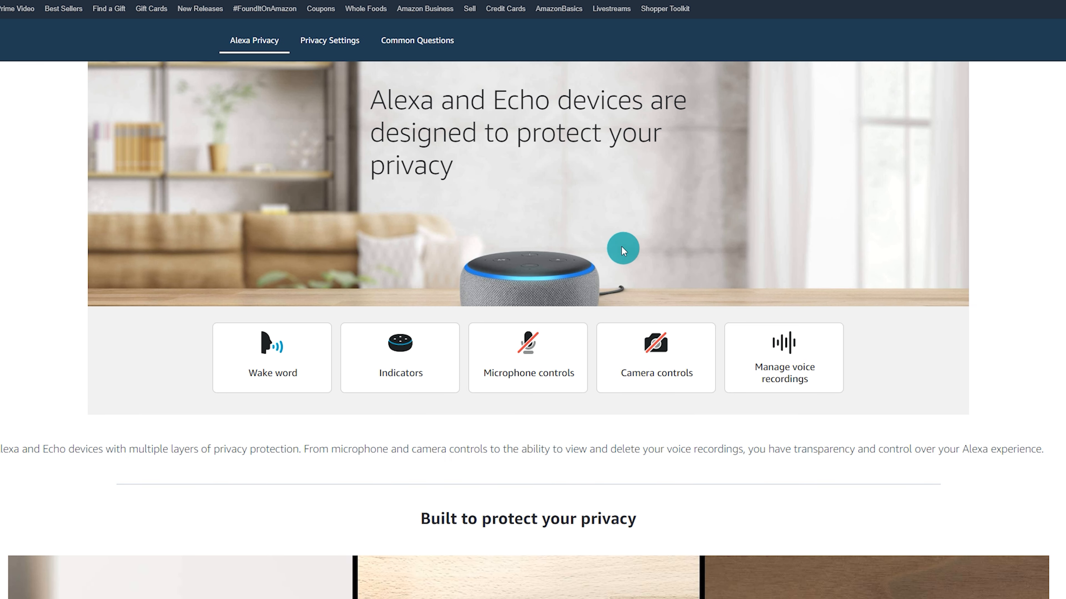
pyautogui.moveTo(417, 40)
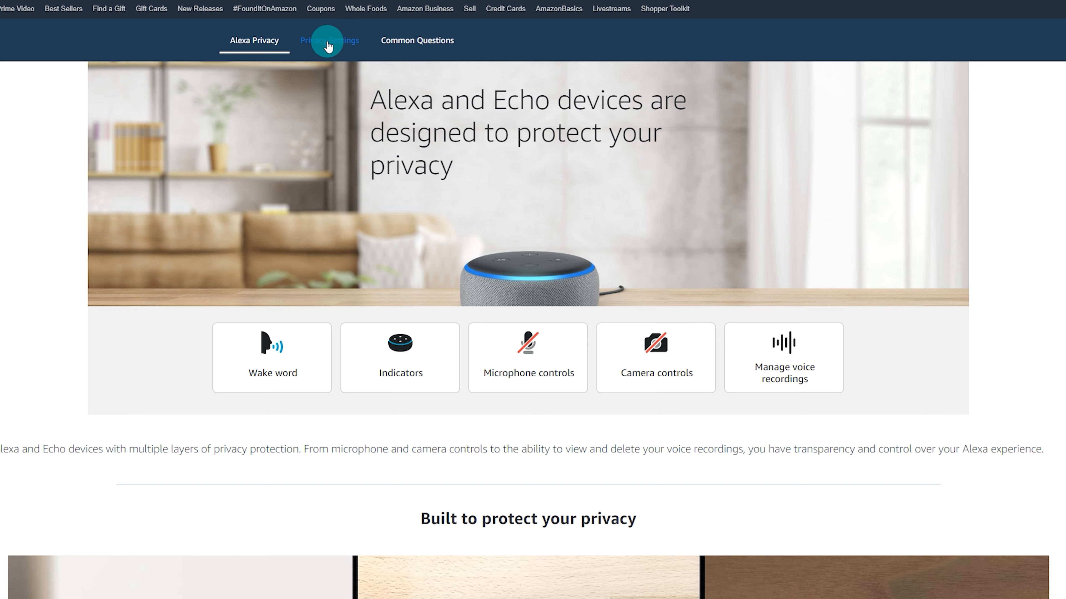
# Show the Review Voice History page with the date range set to All History
pyautogui.click(330, 40)
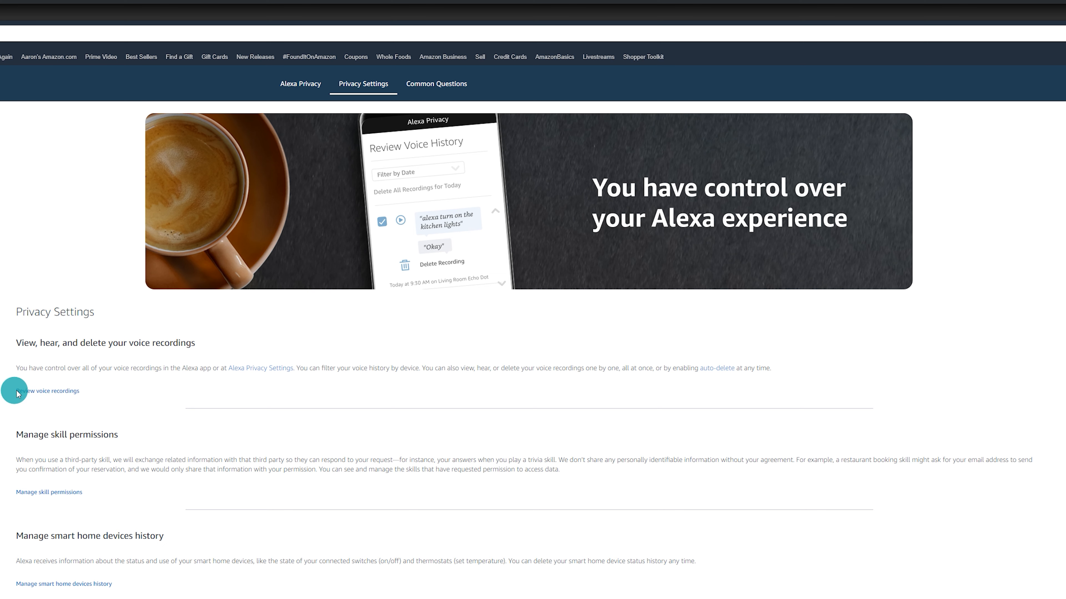
pyautogui.click(48, 390)
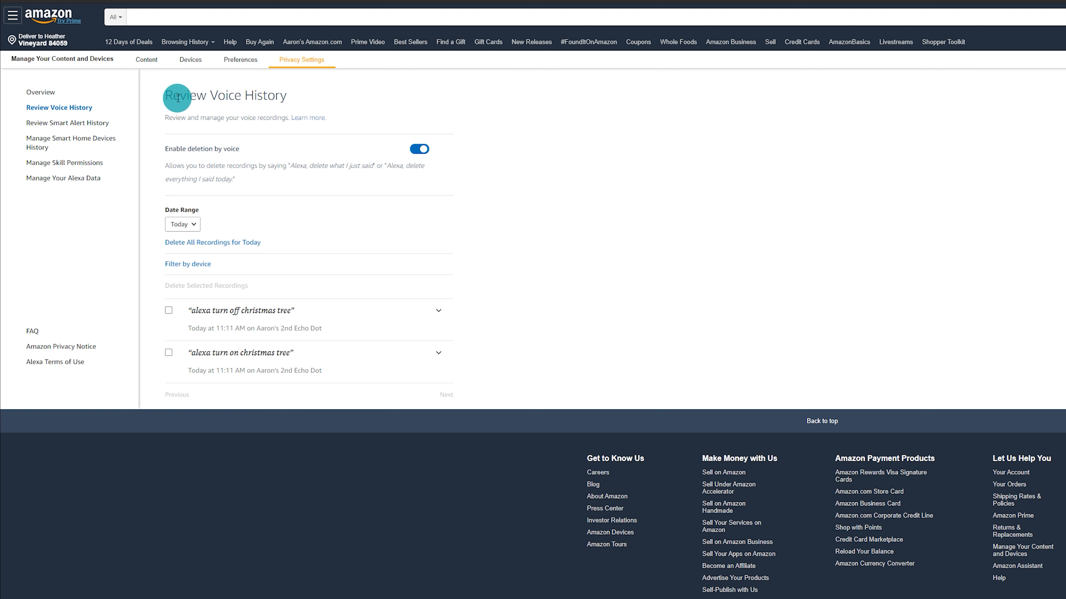
pyautogui.moveTo(230, 170)
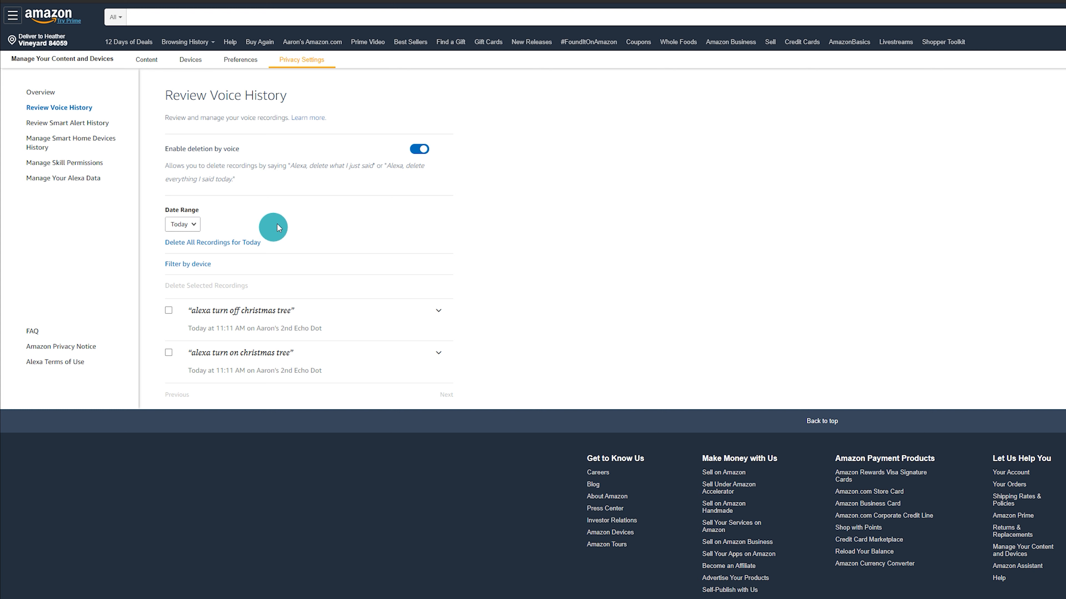
pyautogui.moveTo(240, 235)
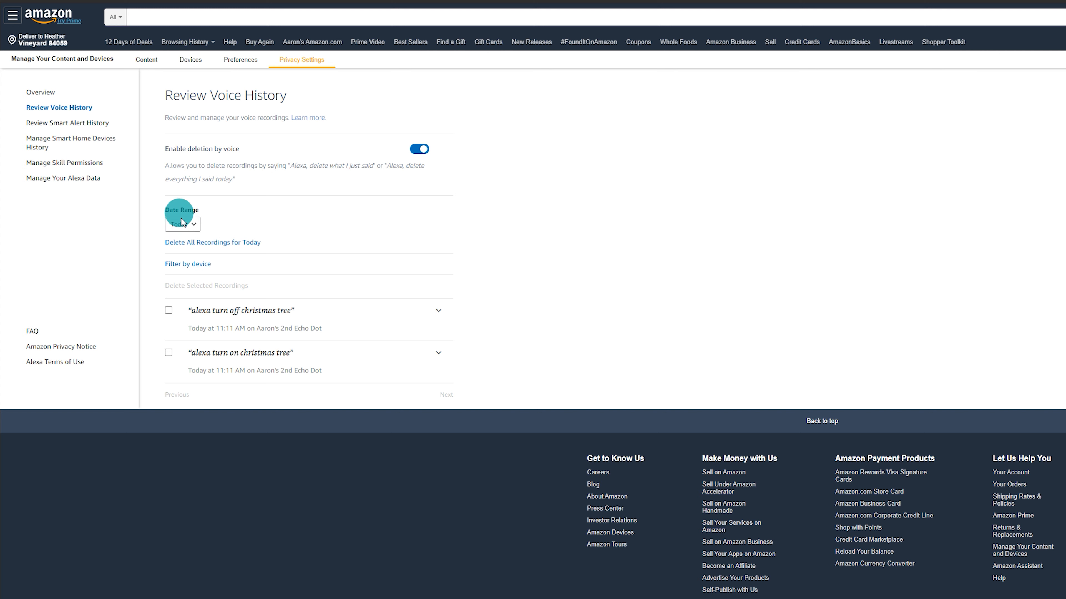
pyautogui.click(183, 224)
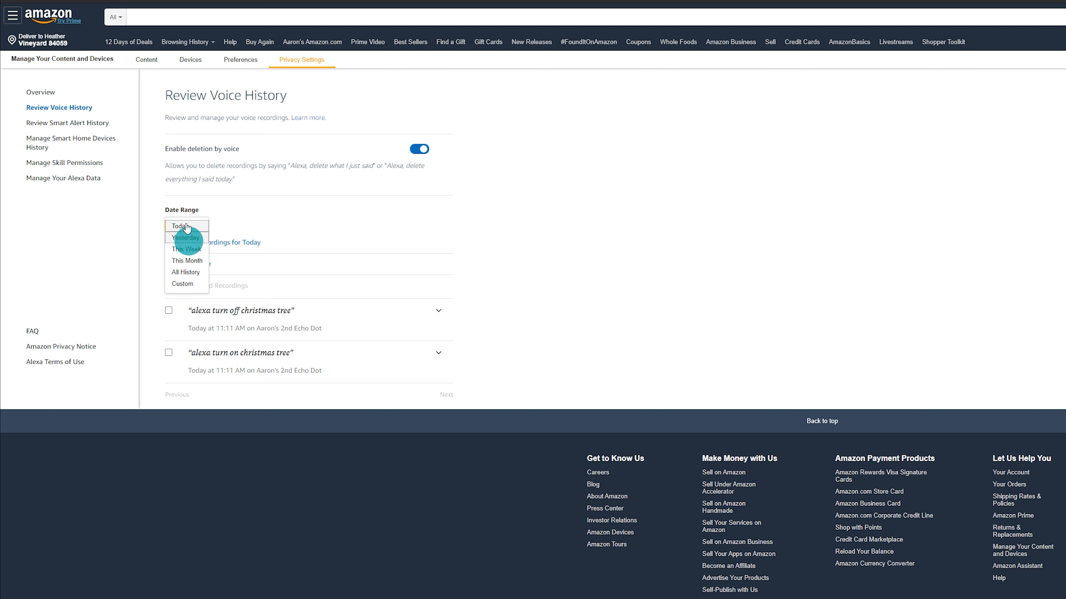
pyautogui.moveTo(187, 276)
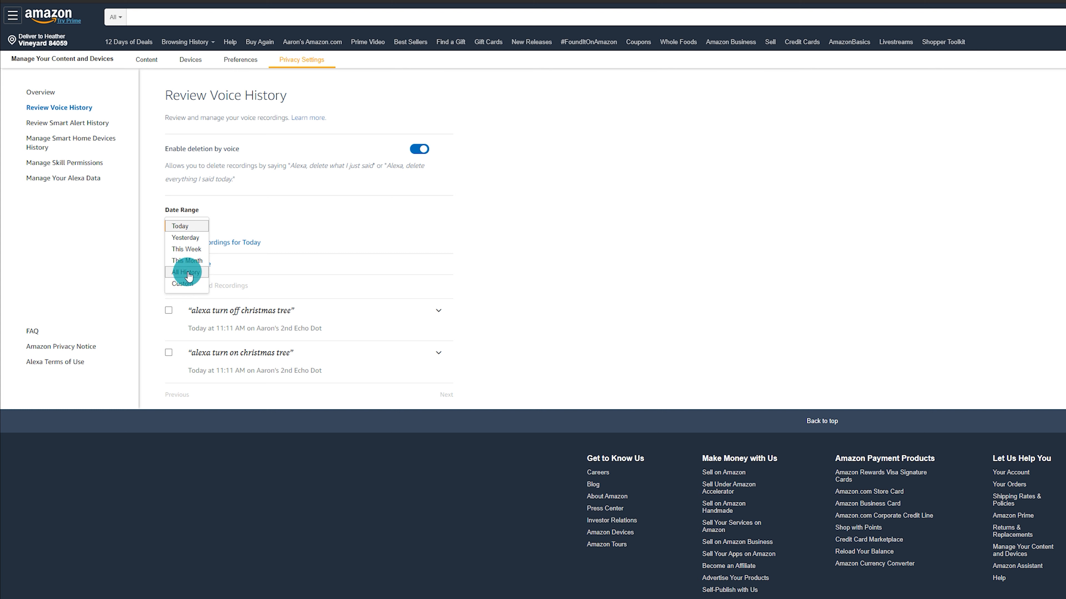
pyautogui.click(186, 272)
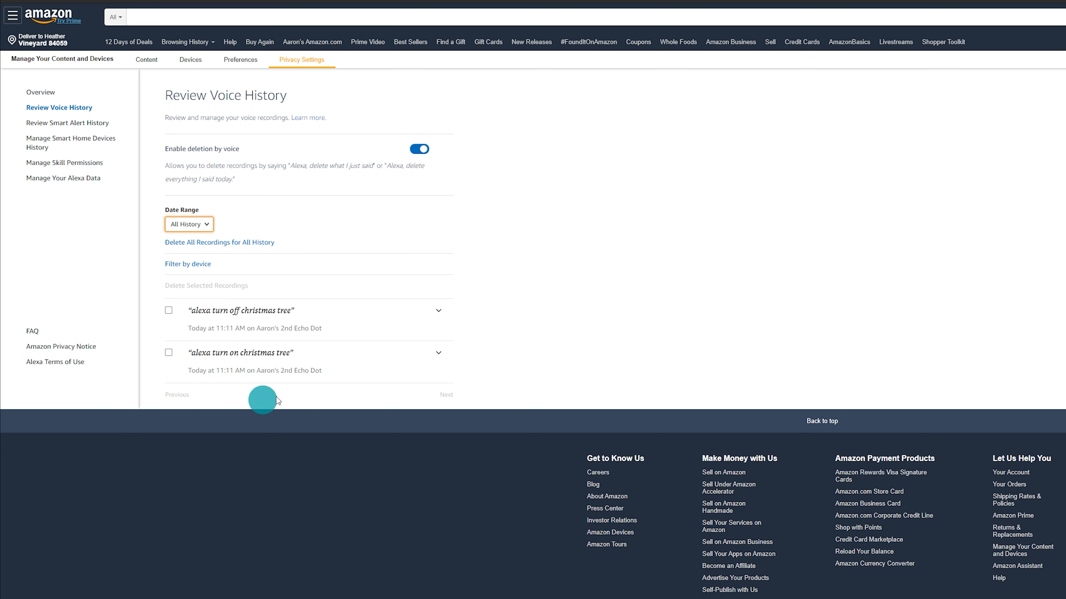
pyautogui.moveTo(272, 287)
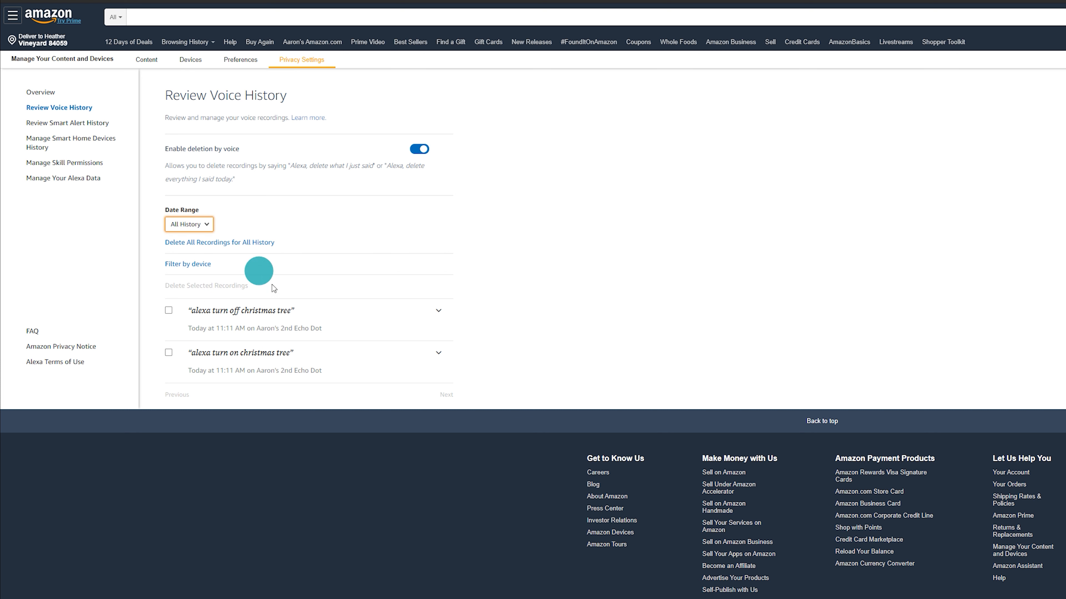
pyautogui.moveTo(187, 264)
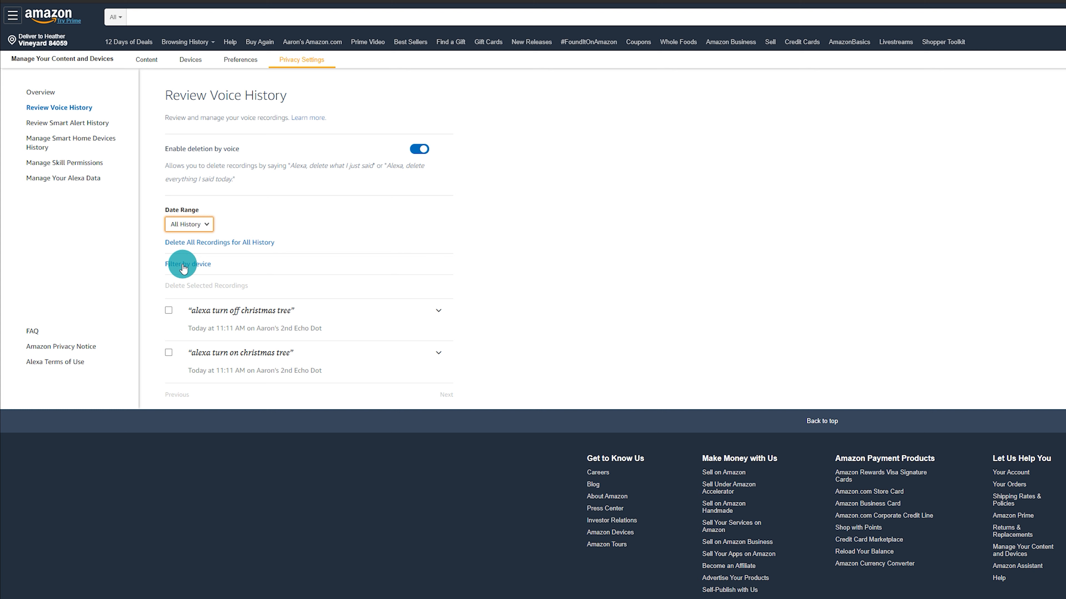
pyautogui.moveTo(229, 303)
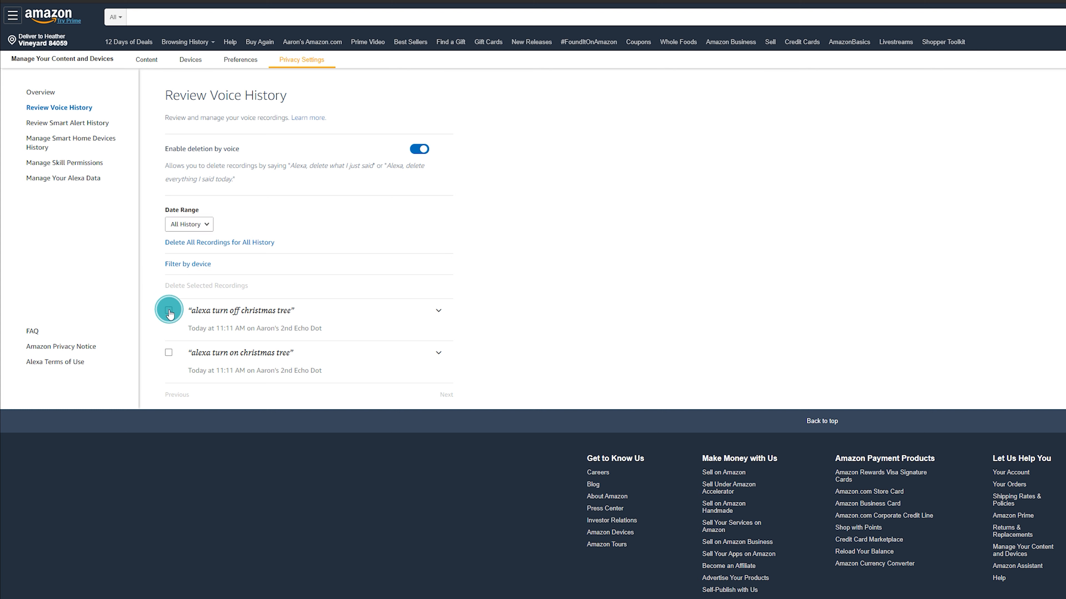
# Select the 'alexa turn off christmas tree' recording and switch the date range to This Month
pyautogui.click(168, 310)
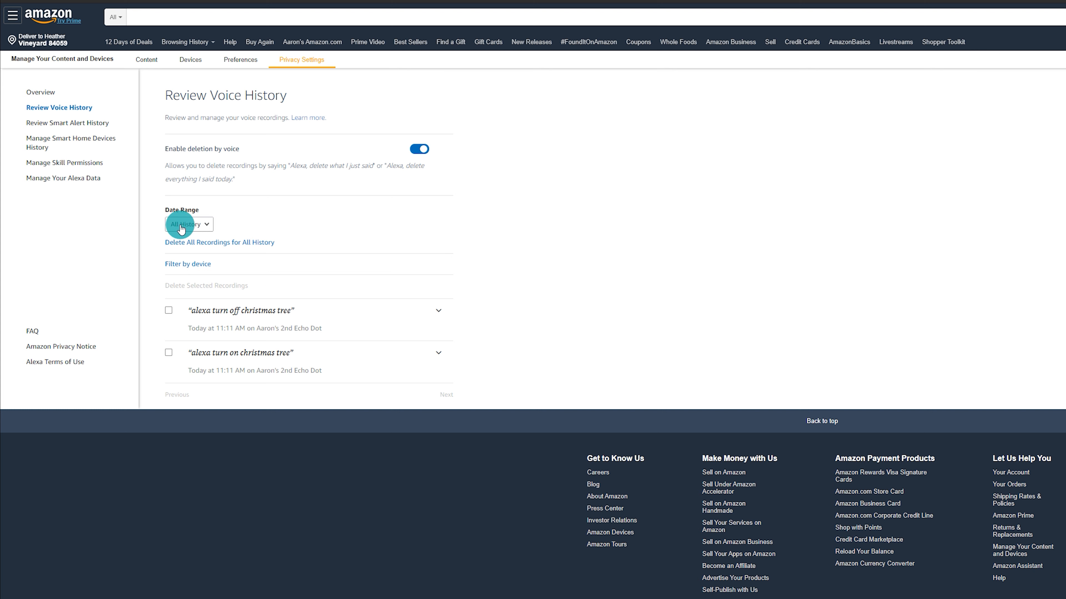
pyautogui.click(188, 225)
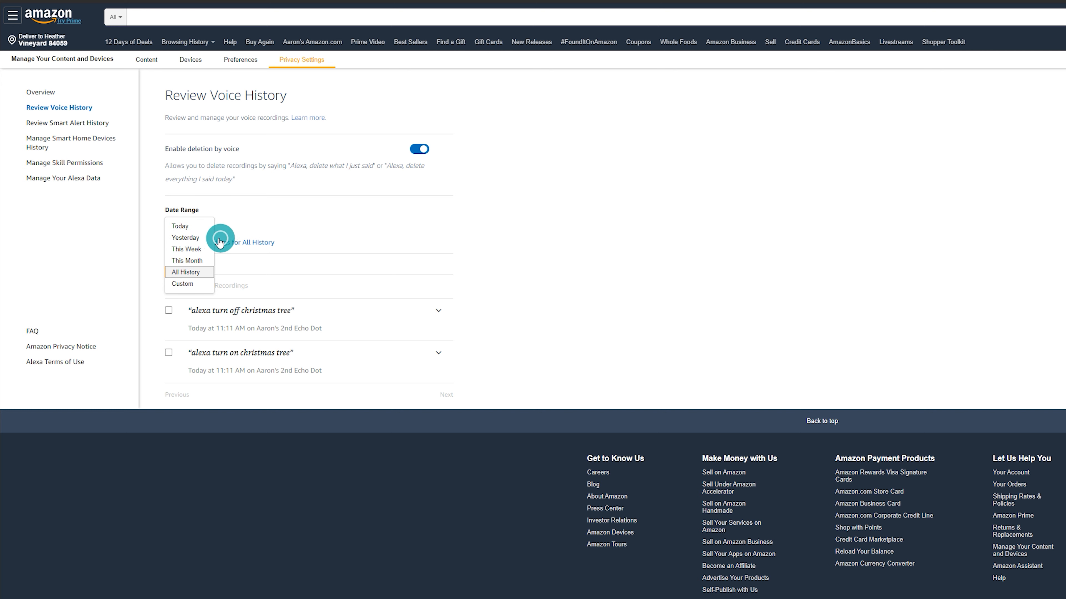
pyautogui.moveTo(196, 284)
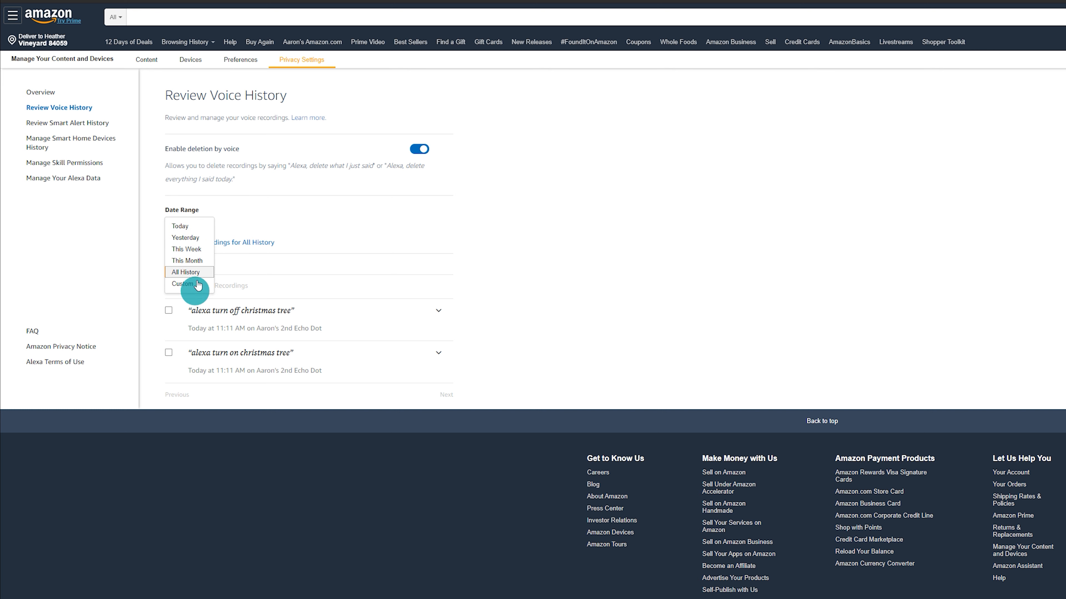
pyautogui.click(189, 272)
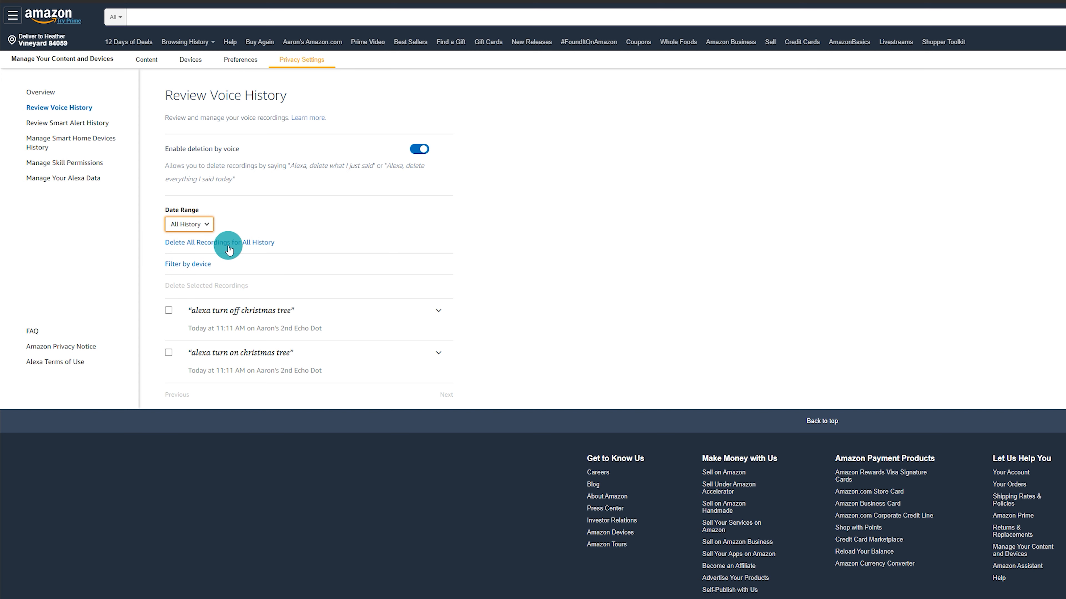
pyautogui.click(188, 224)
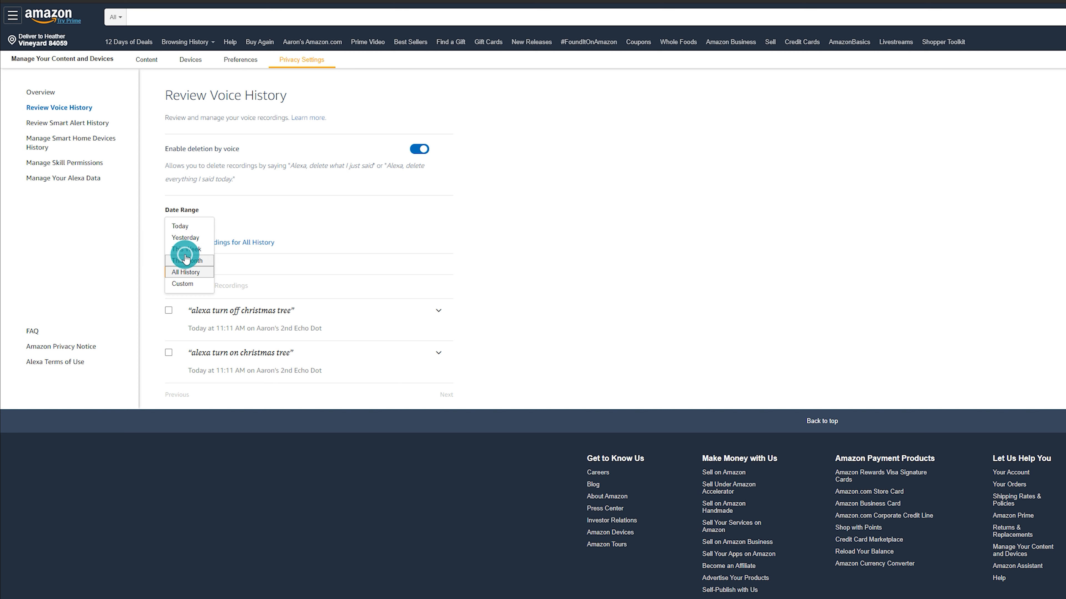
pyautogui.click(188, 260)
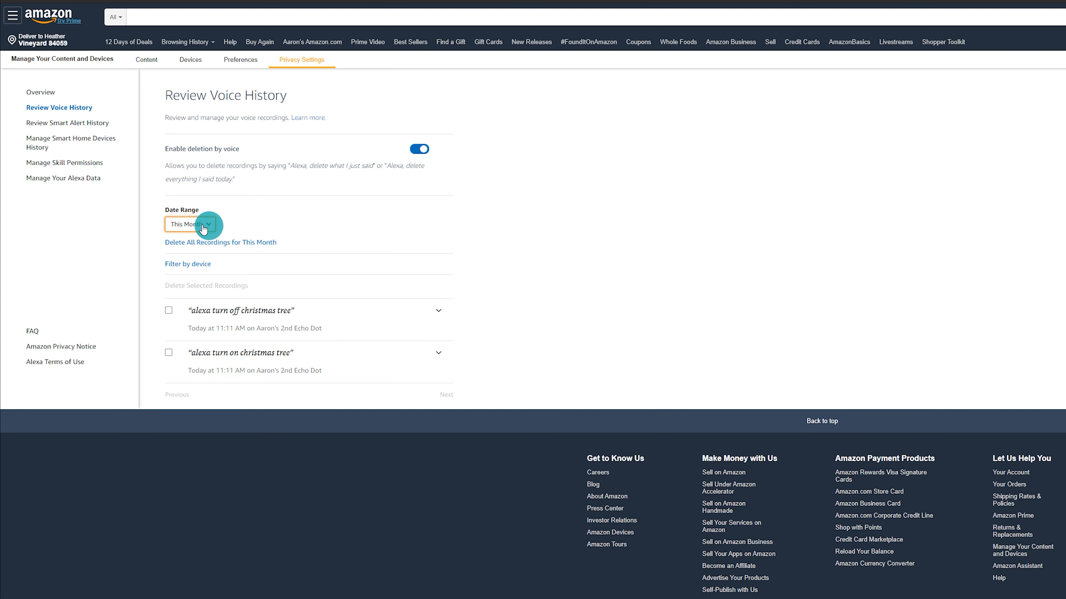
# Delete all voice recordings for All History and confirm with Yes
pyautogui.click(193, 224)
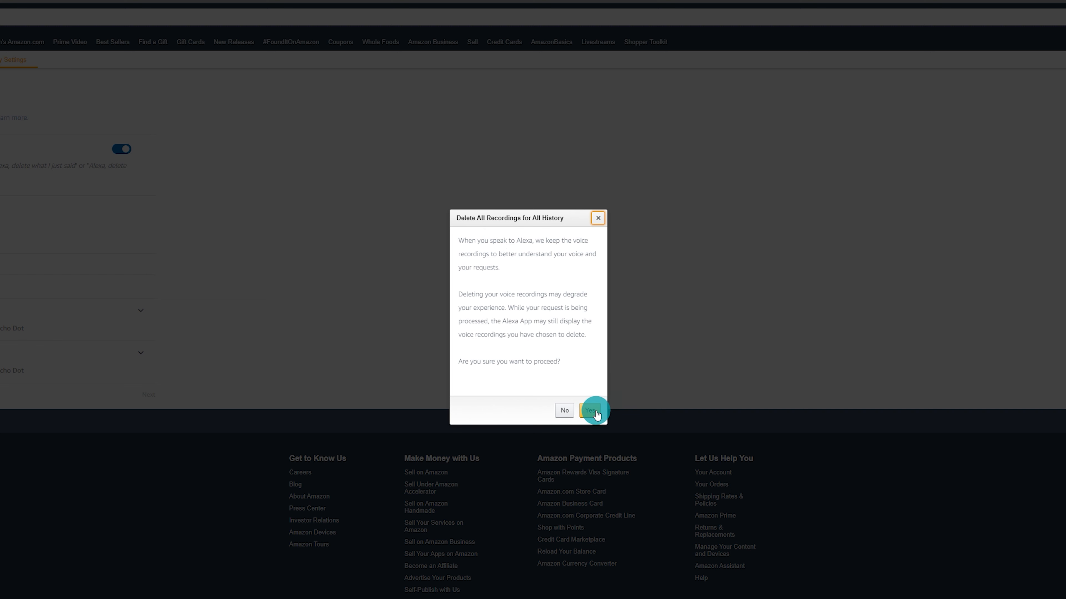
pyautogui.click(593, 411)
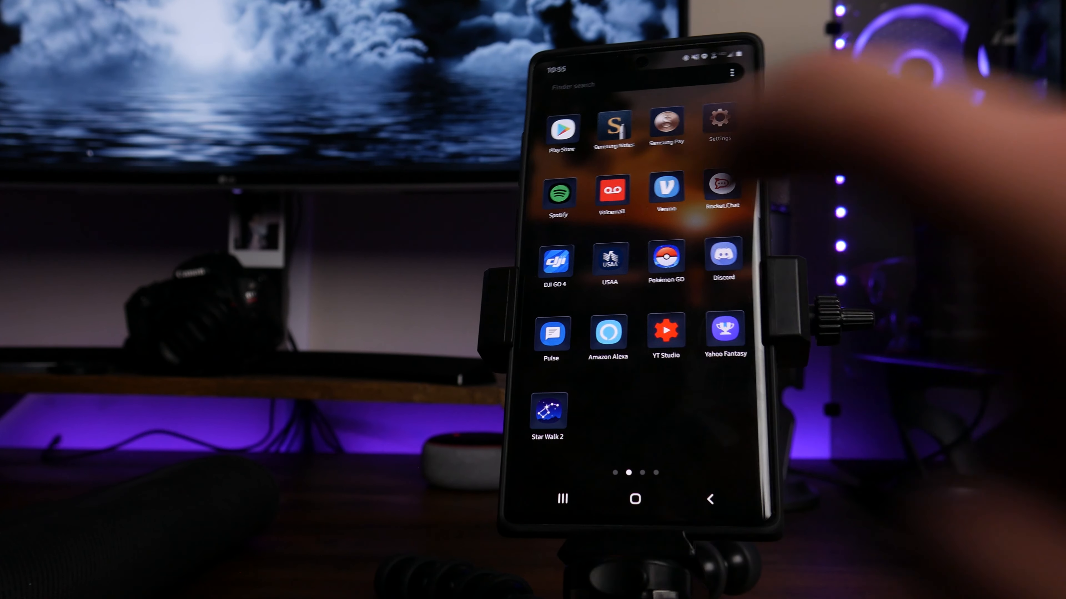
# In the Alexa phone app, reach Settings and scroll to Alexa Privacy
pyautogui.click(609, 333)
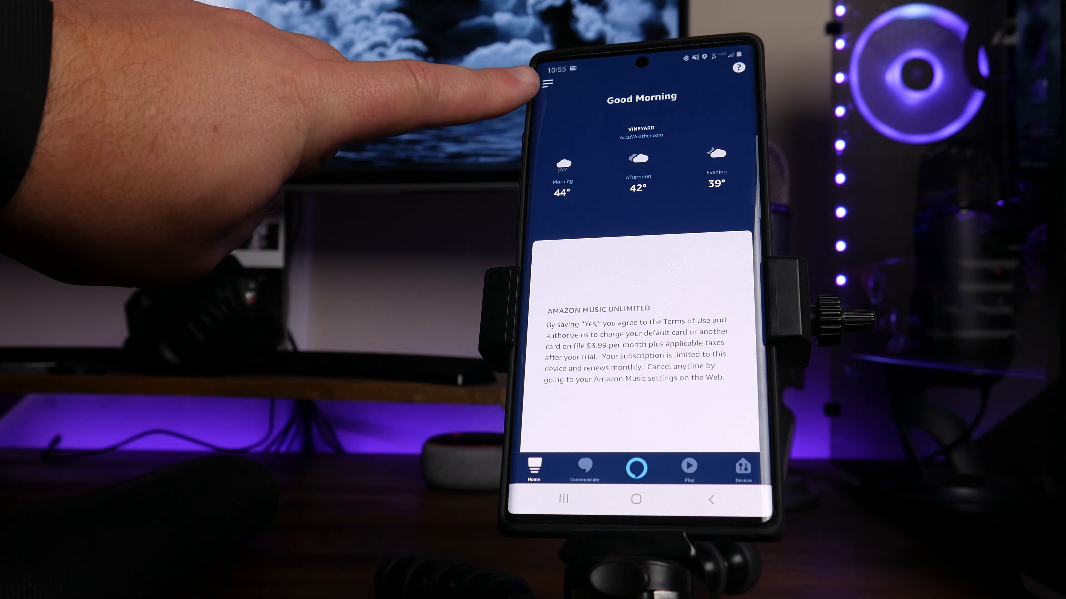
pyautogui.click(552, 82)
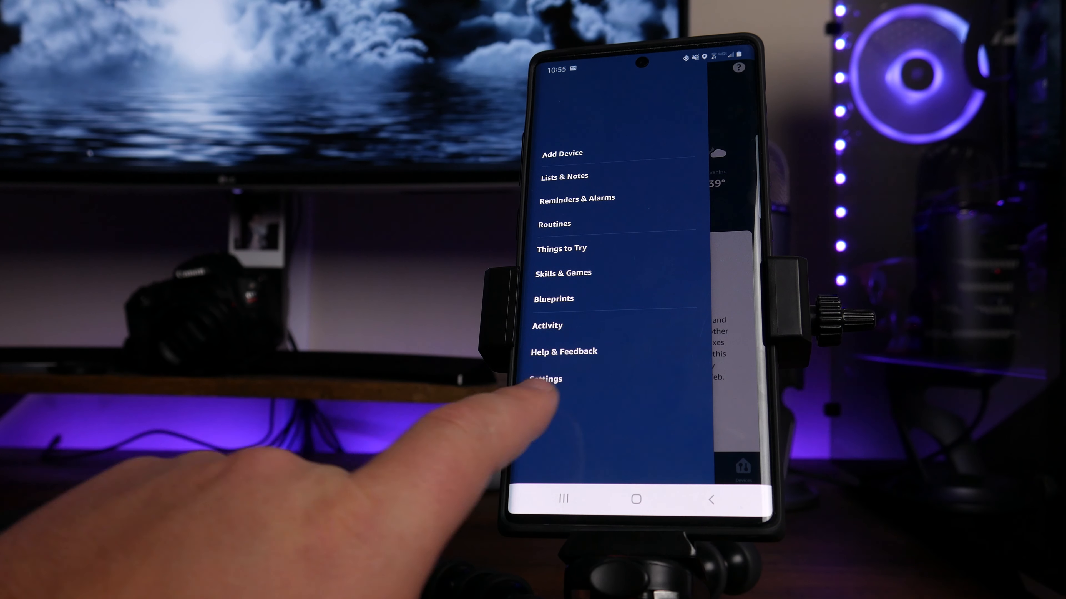
pyautogui.click(546, 379)
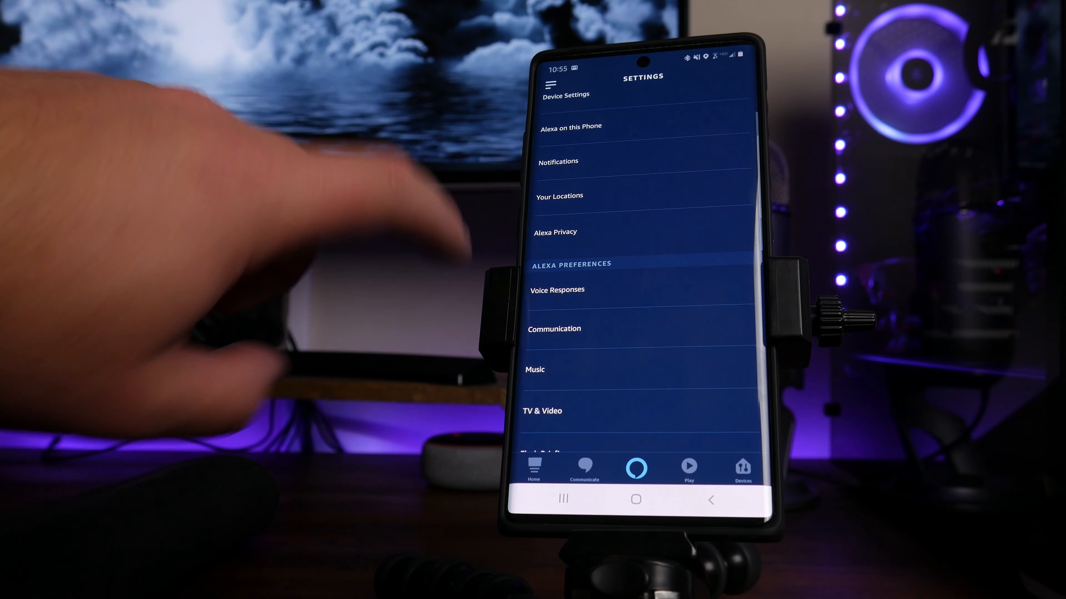
pyautogui.scroll(-3)
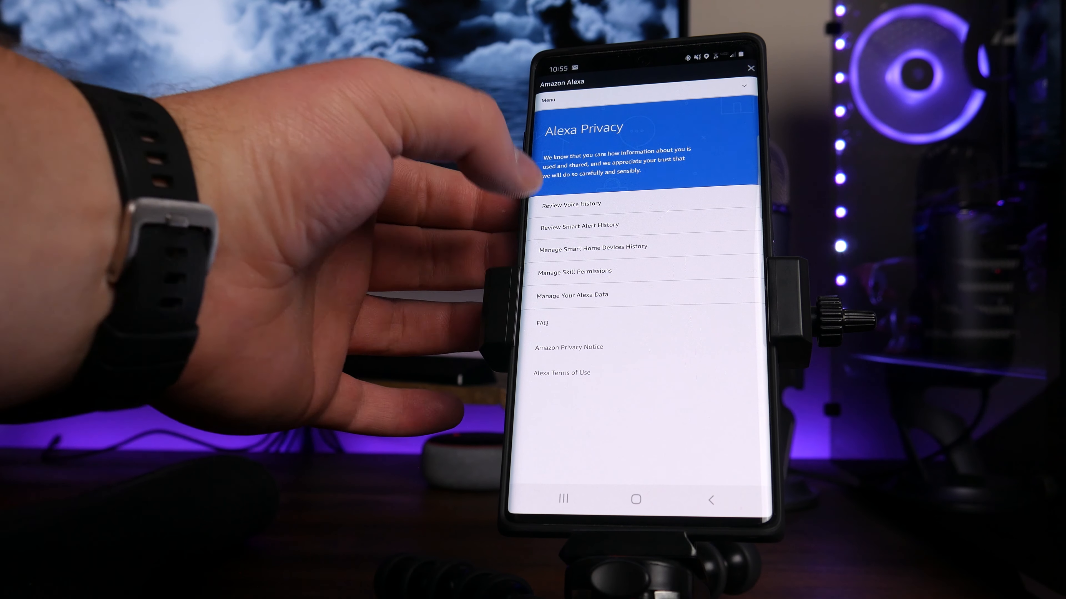
# On Review Voice History, set the date range to All History and request deleting all recordings
pyautogui.click(572, 205)
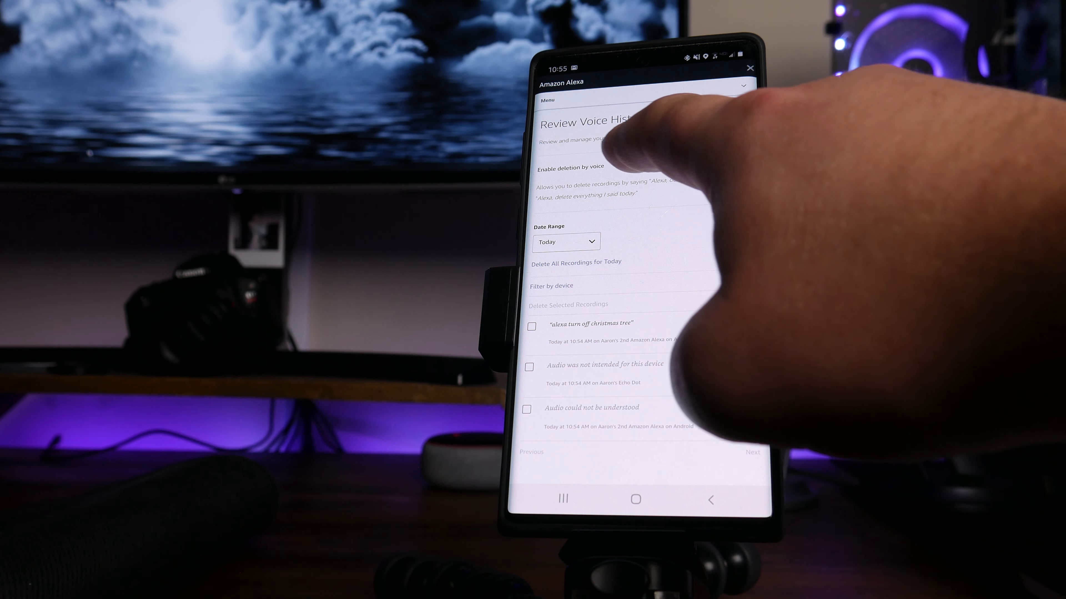
pyautogui.click(727, 158)
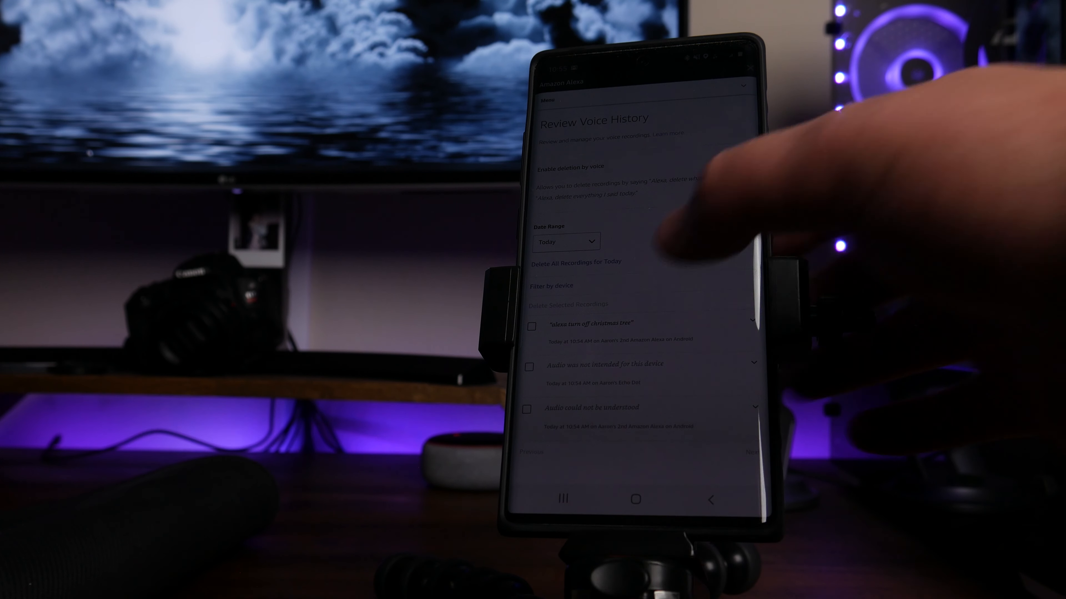
pyautogui.click(727, 158)
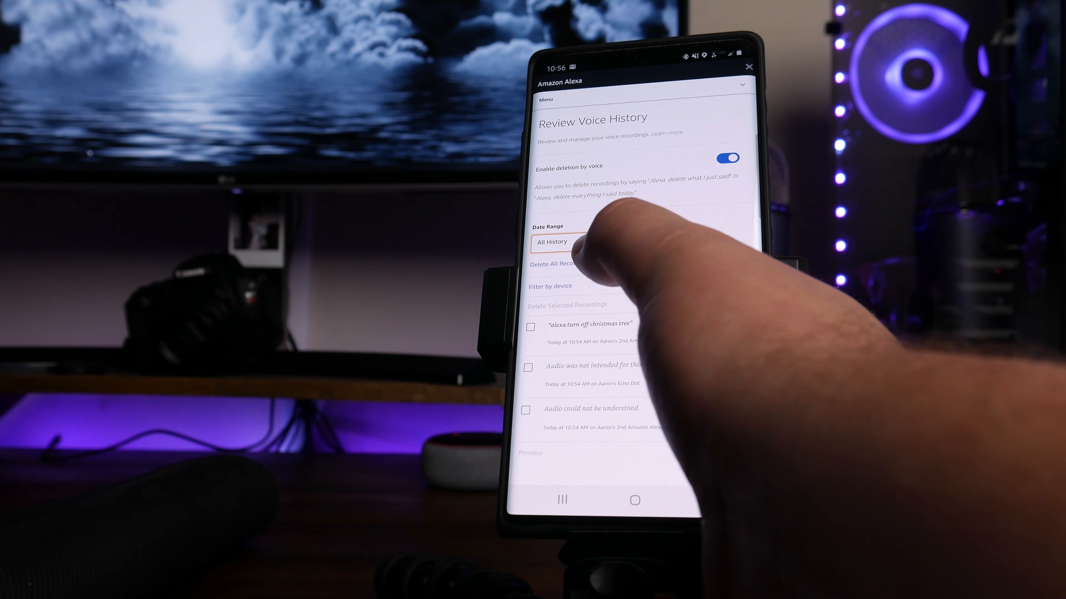
pyautogui.click(563, 263)
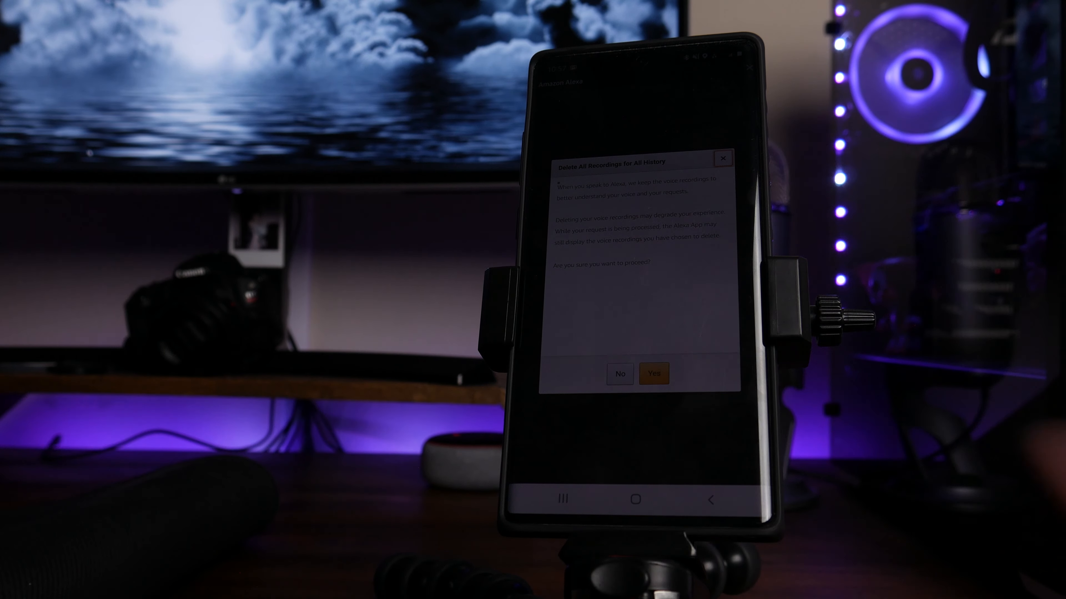
# Confirm with Yes so the voice history list is emptied
pyautogui.click(620, 373)
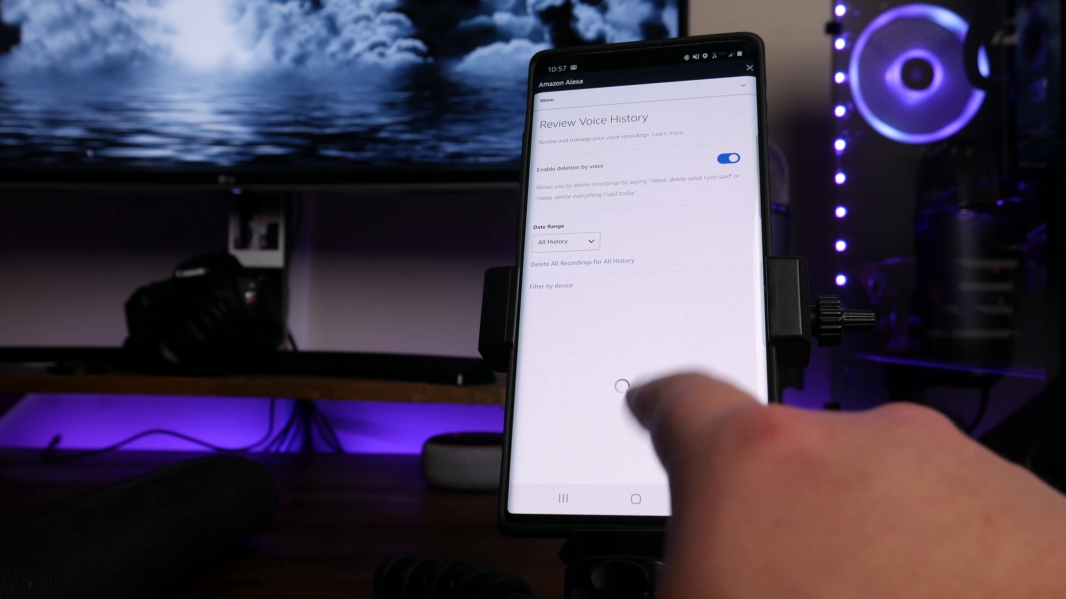